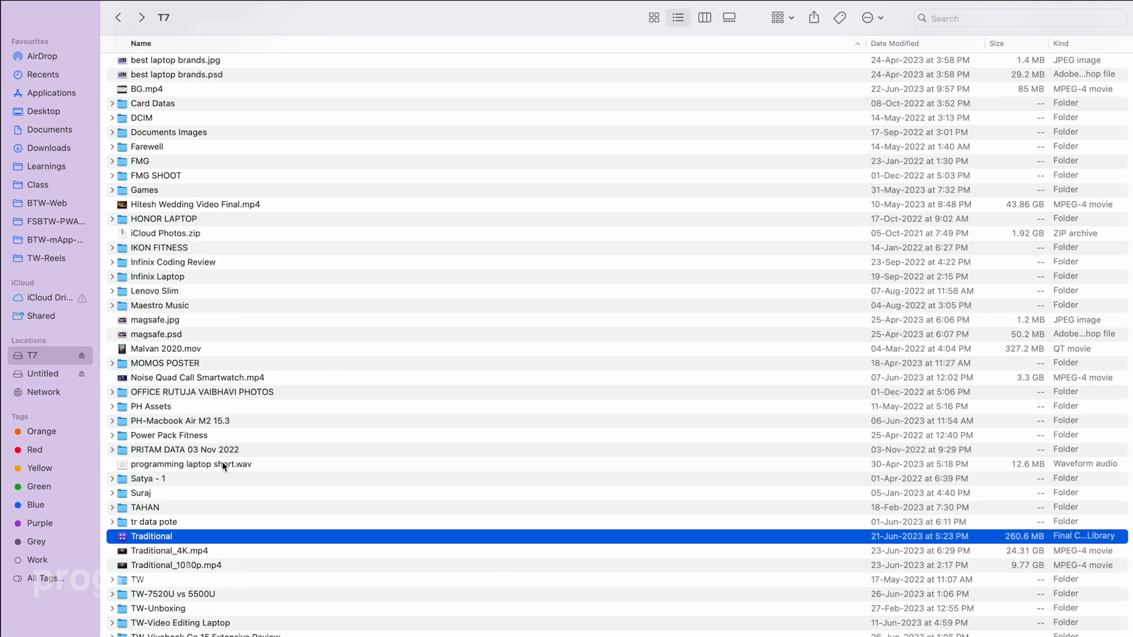
- Open the Traditional library from the T7 drive, triggering the damaged-library alert
double_click(152, 536)
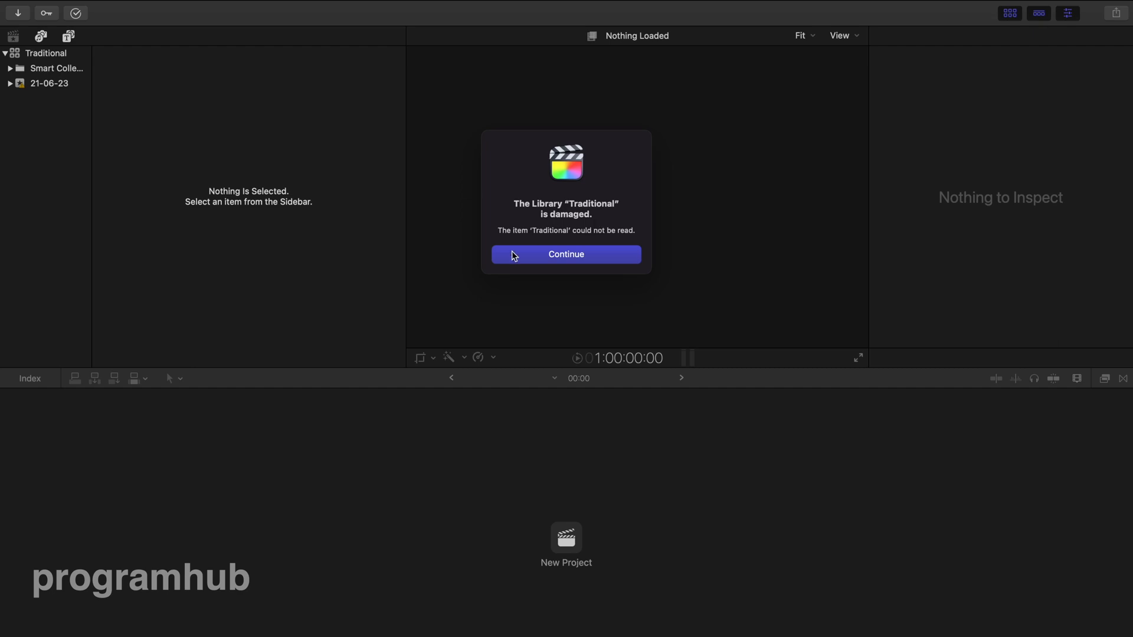
mouse_move(588, 261)
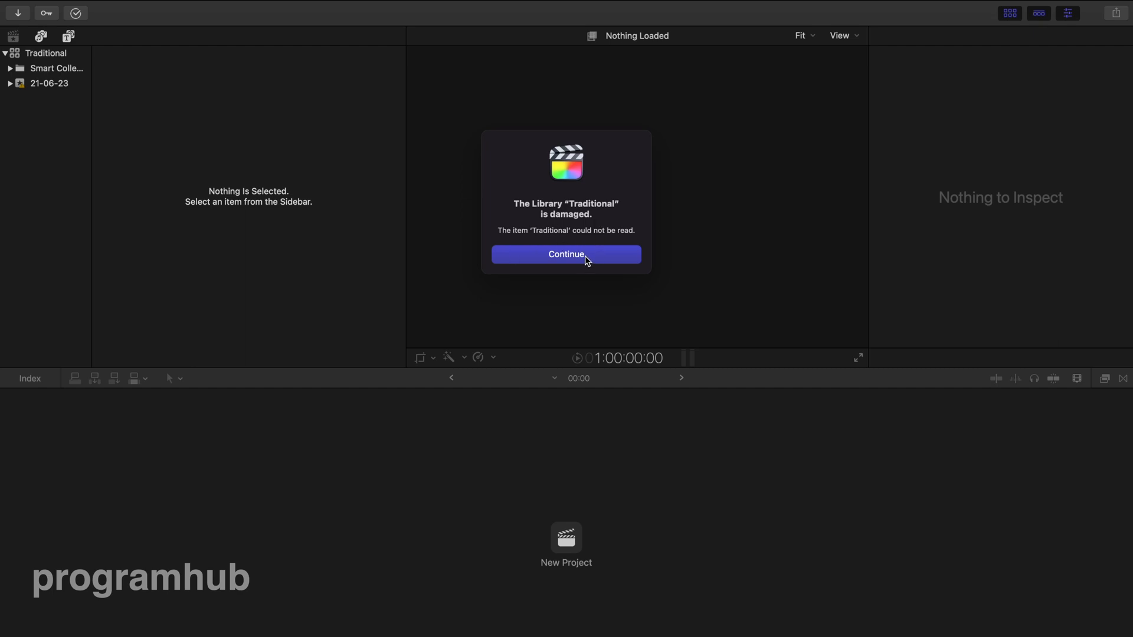
- Dismiss the damage warning and inspect the song project and 22-Jun-2023 clips
left_click(566, 254)
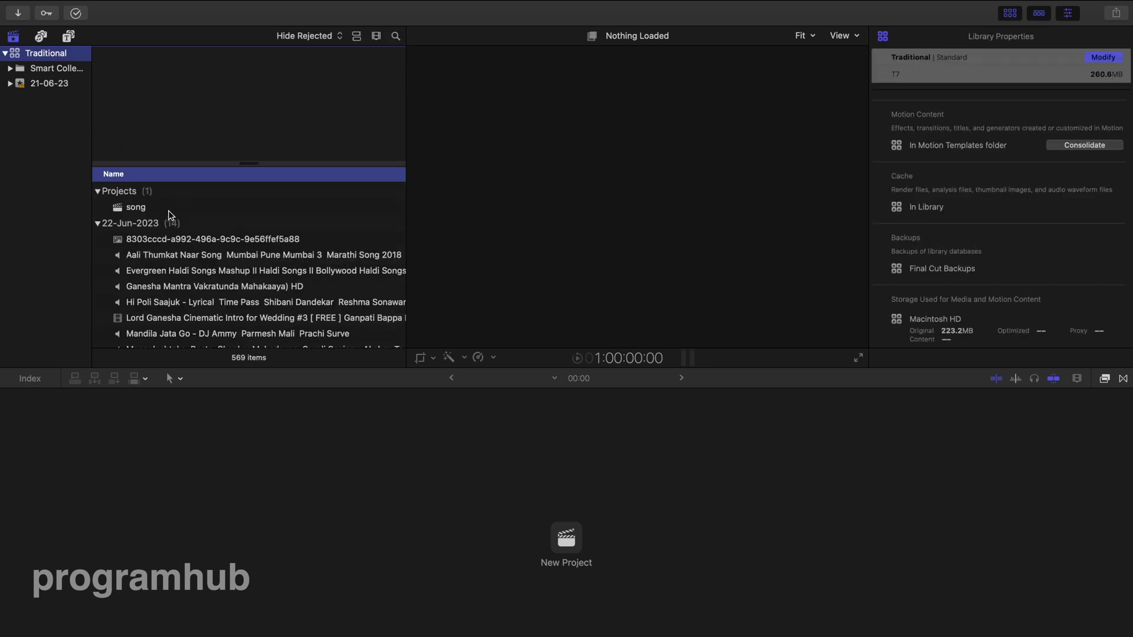
left_click(136, 207)
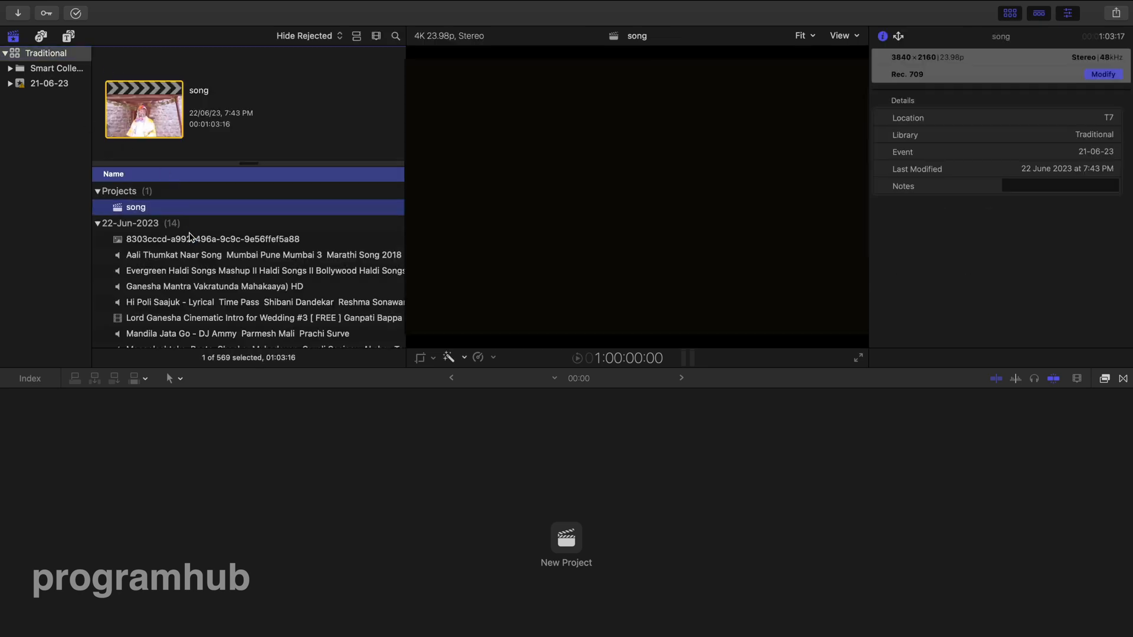
left_click(264, 254)
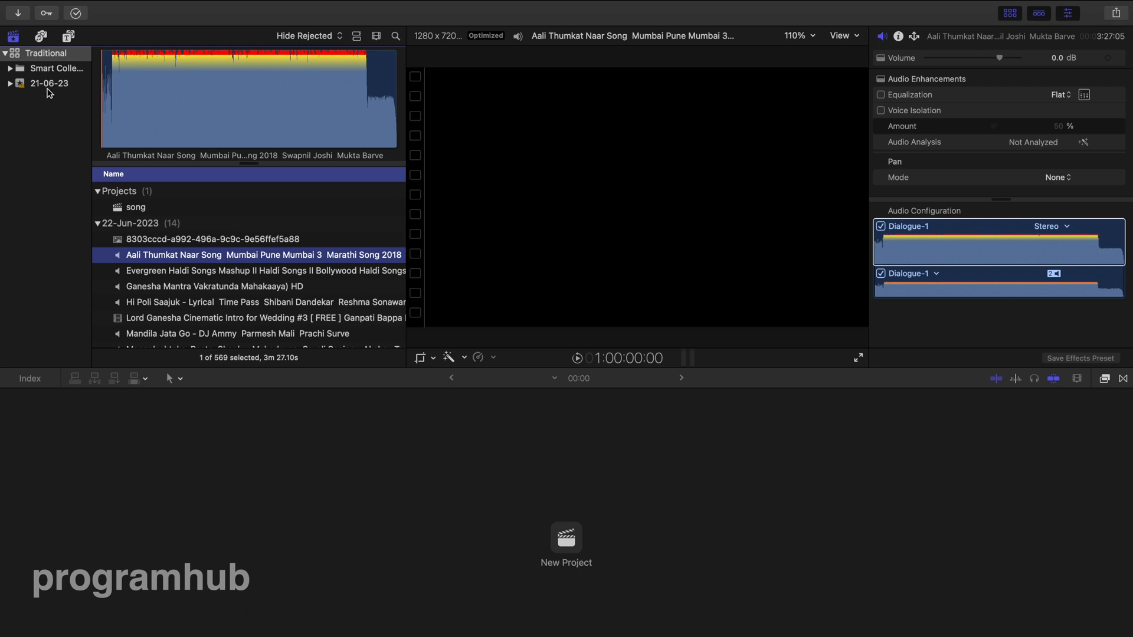
mouse_move(71, 93)
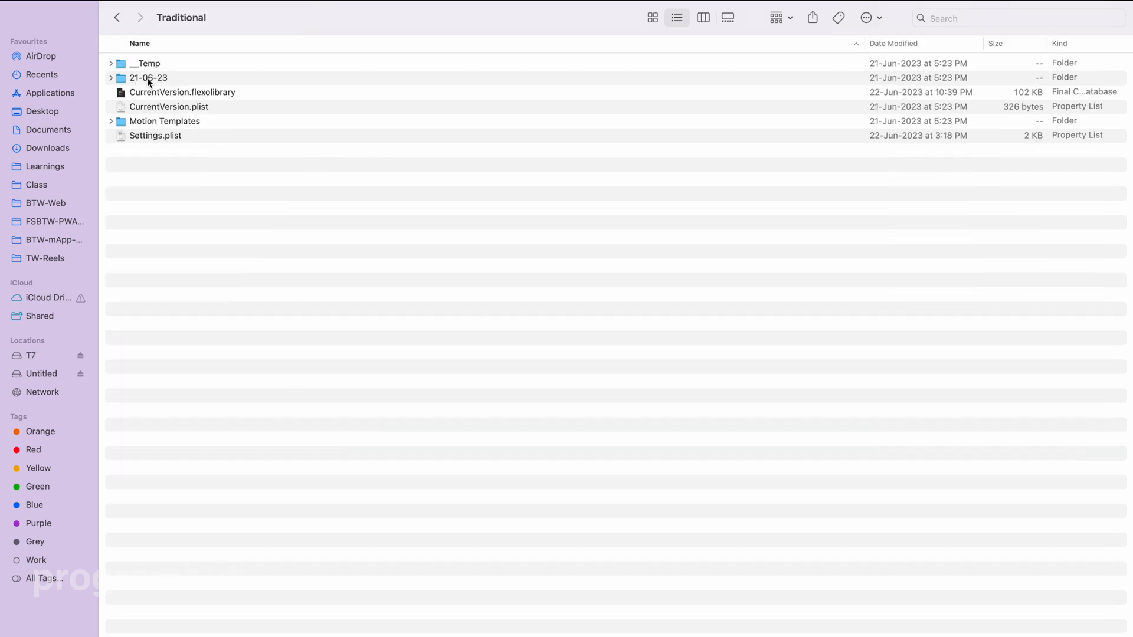
- Open the 21-06-23 event folder in the library package and select its song folder
left_click(117, 17)
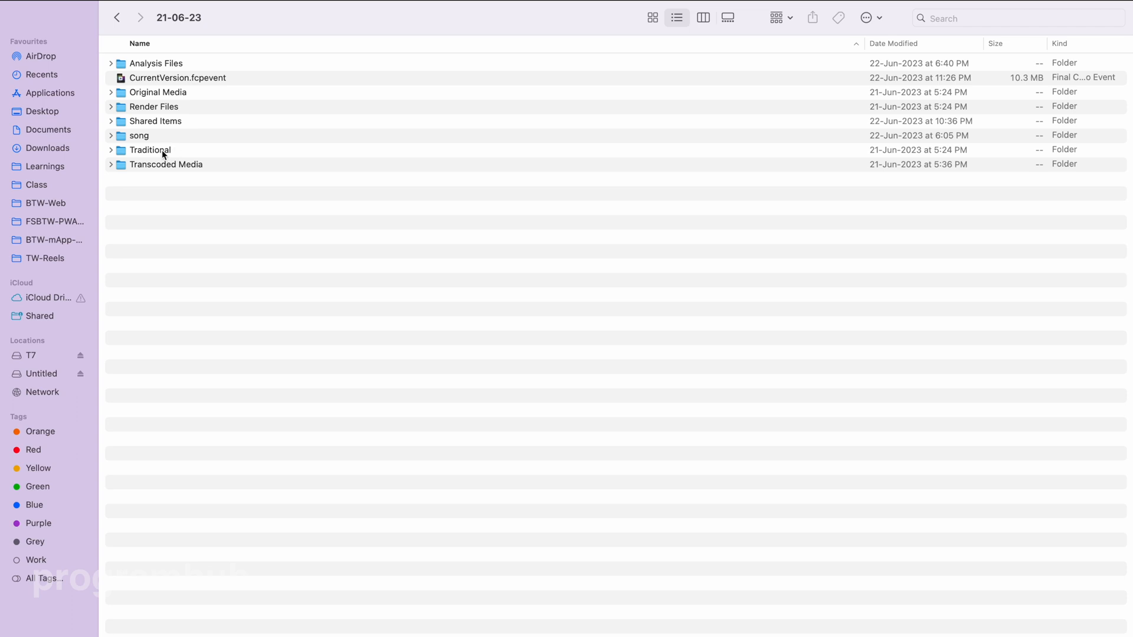
left_click(138, 135)
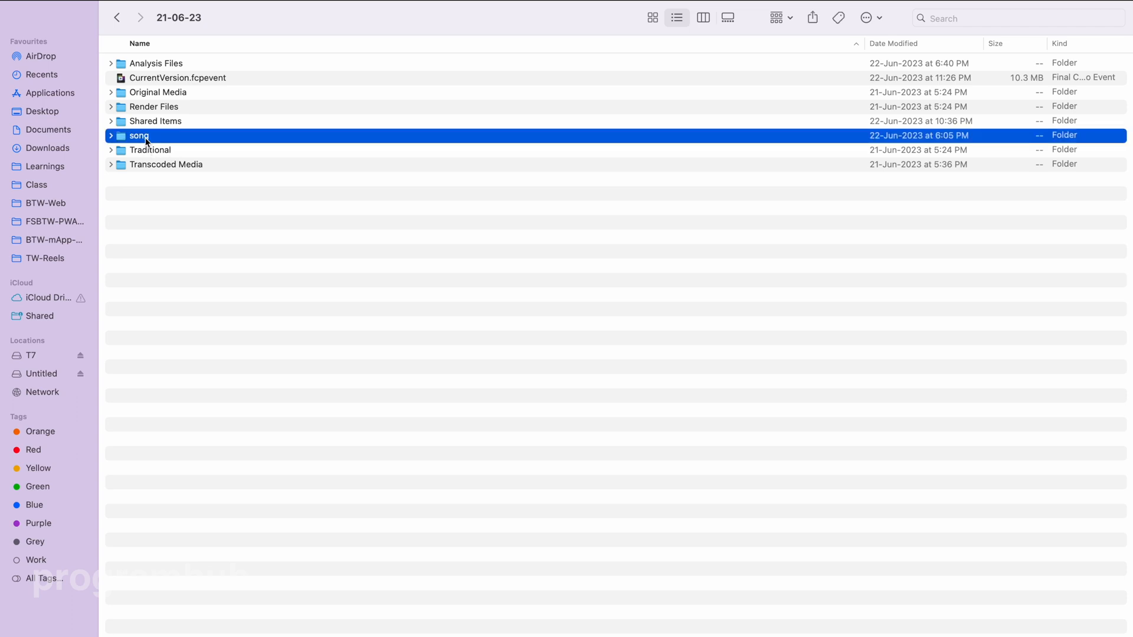
left_click(150, 149)
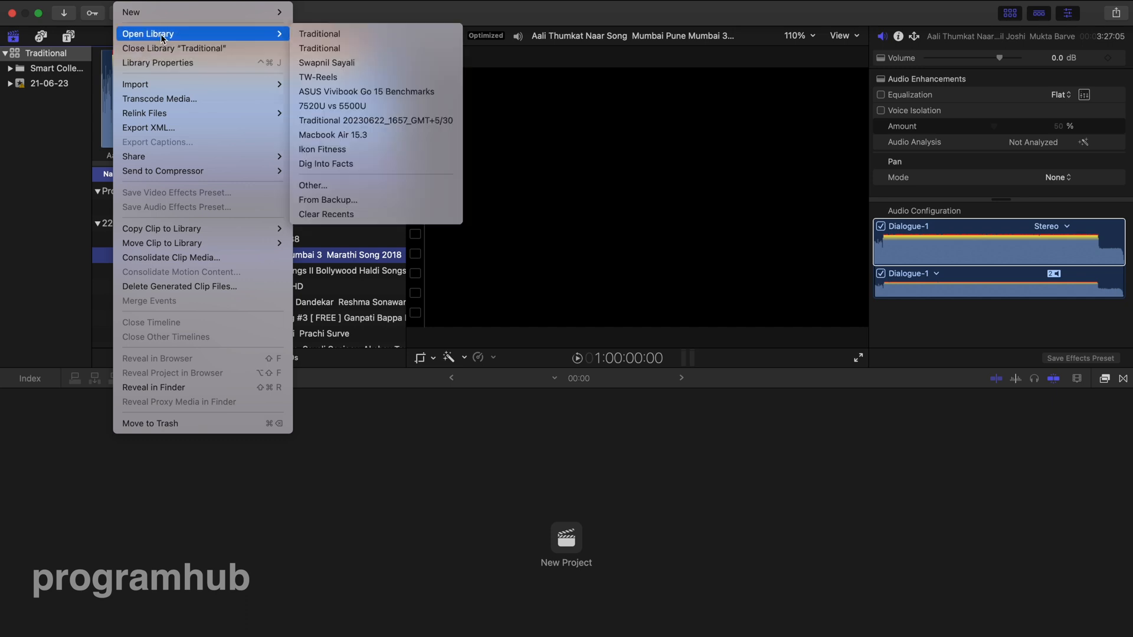
mouse_move(364, 203)
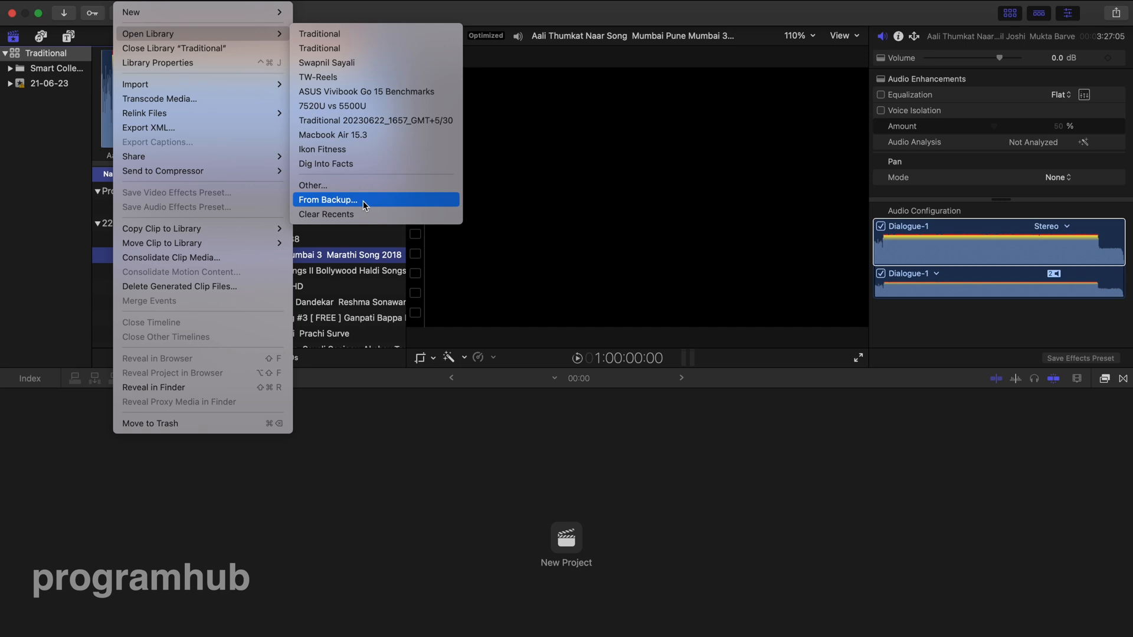
- Choose File > Open Library > From Backup for the Traditional library
left_click(328, 200)
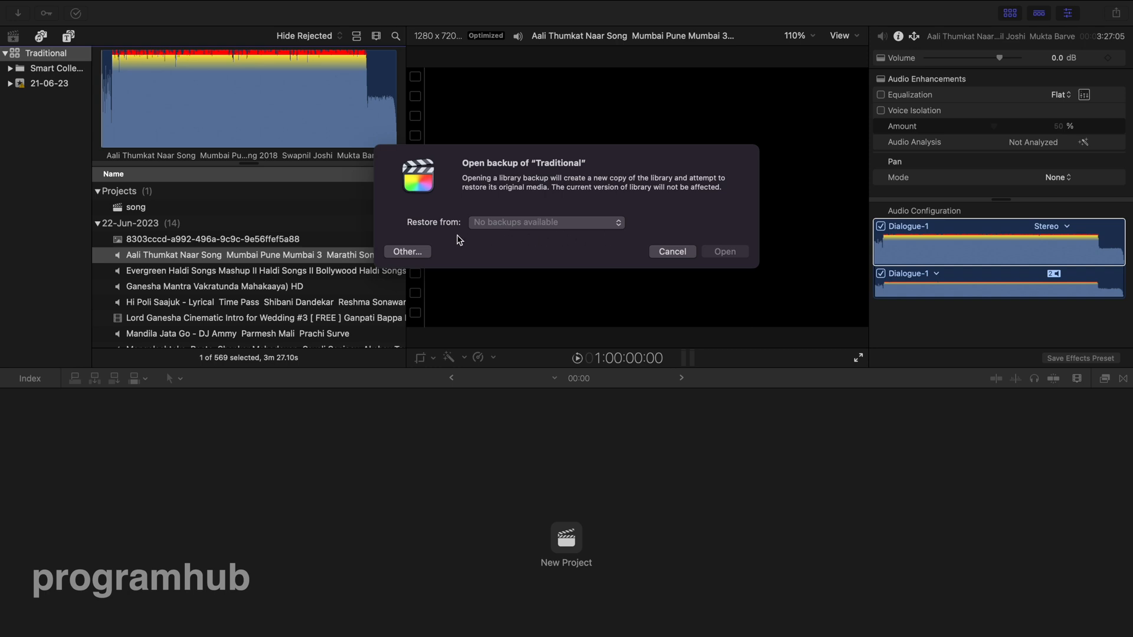
mouse_move(407, 258)
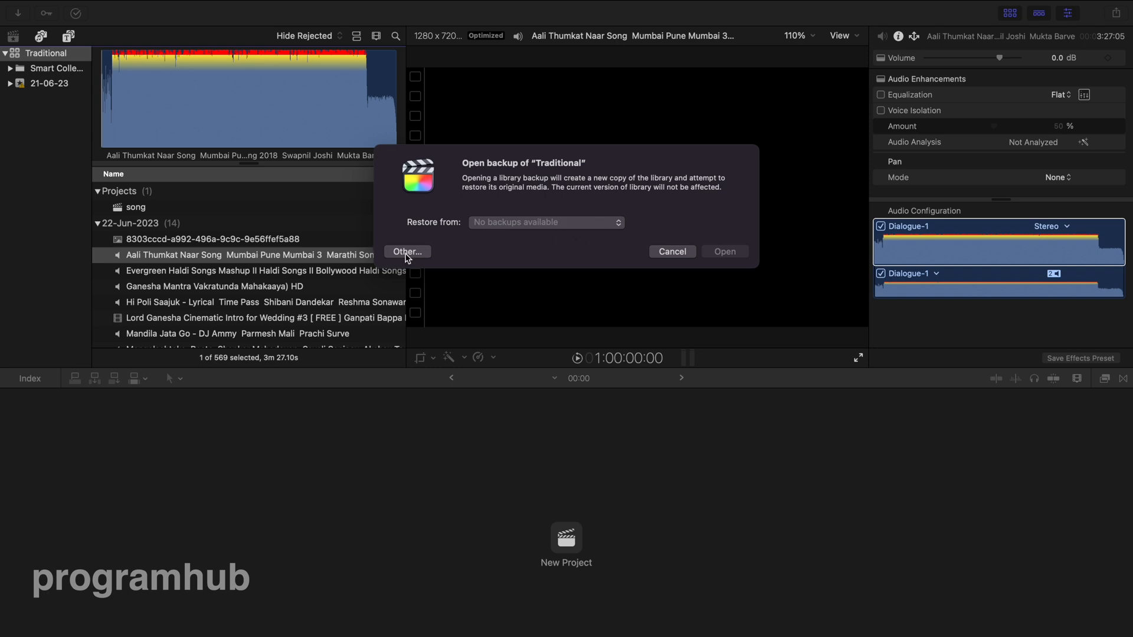
- Browse to another location, into Final Cut Backups, and inspect the dated Traditional backup folders
left_click(407, 251)
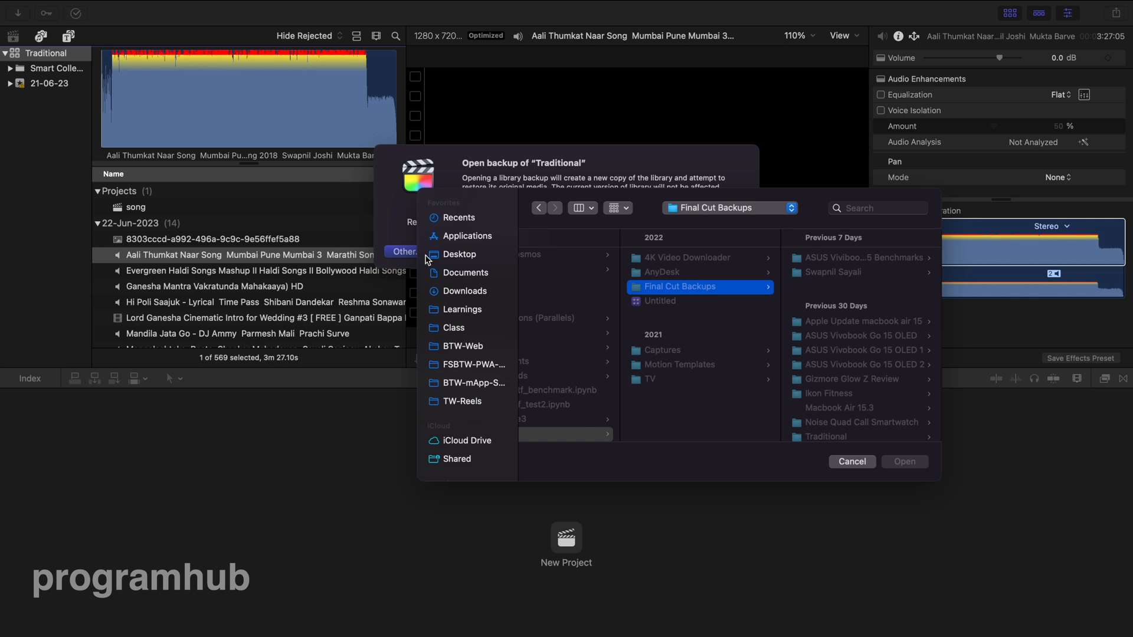
mouse_move(719, 200)
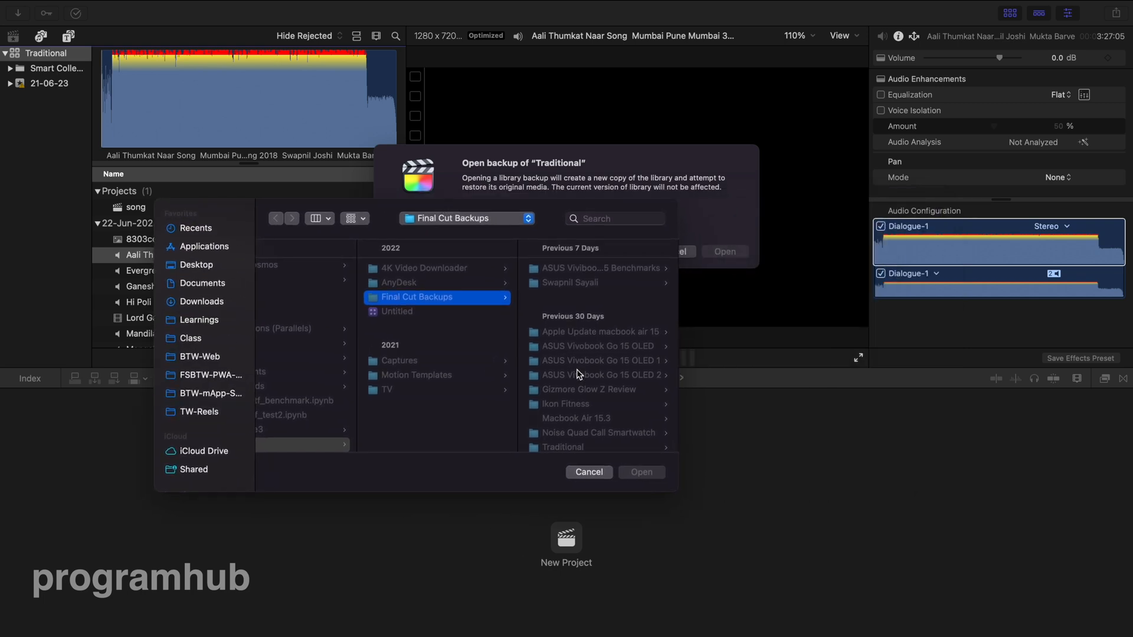
scroll("down", 3)
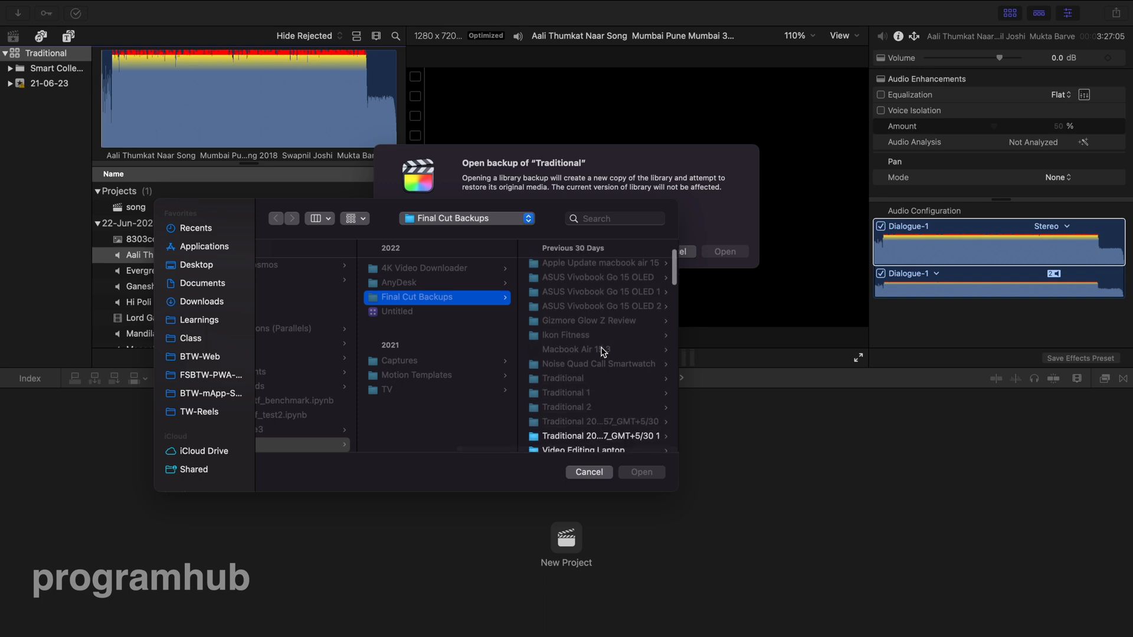
scroll("down", 3)
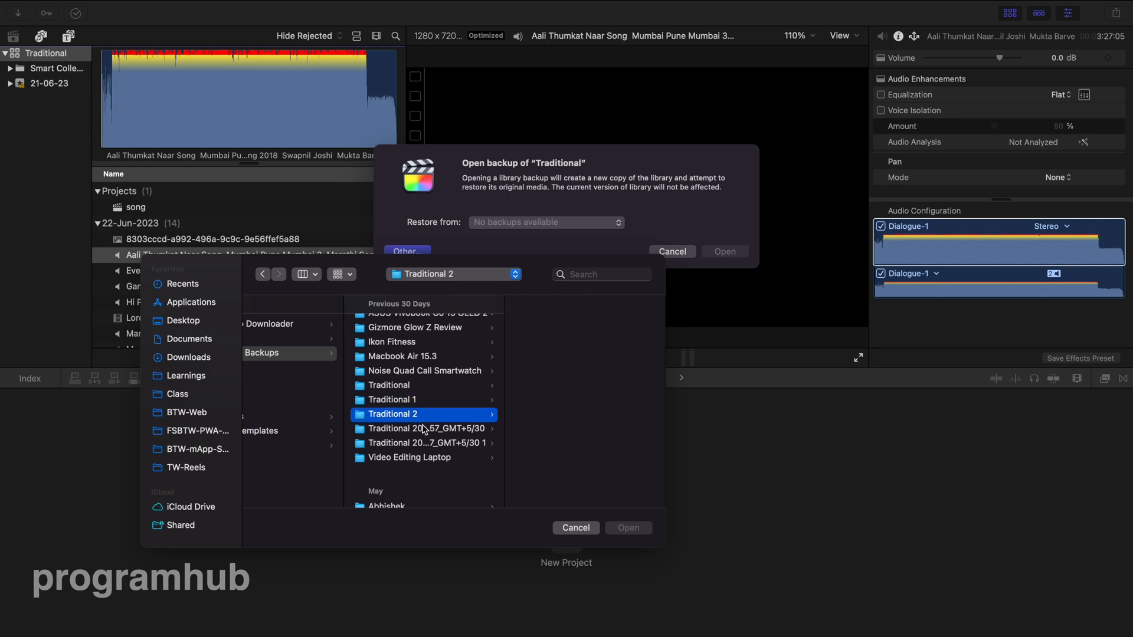
left_click(426, 429)
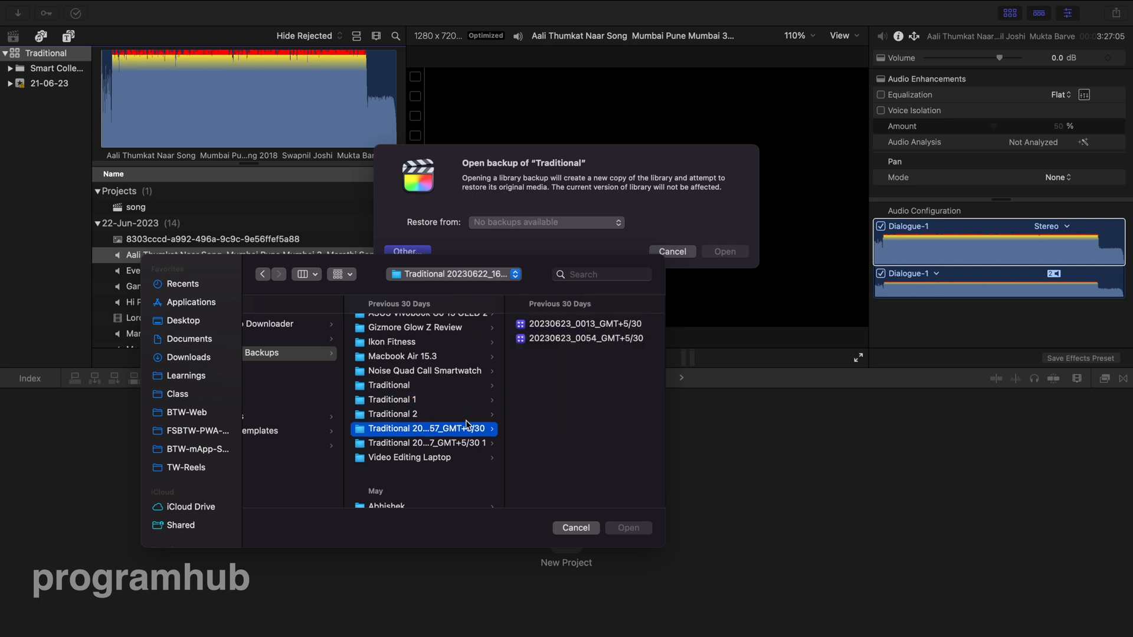
left_click(426, 443)
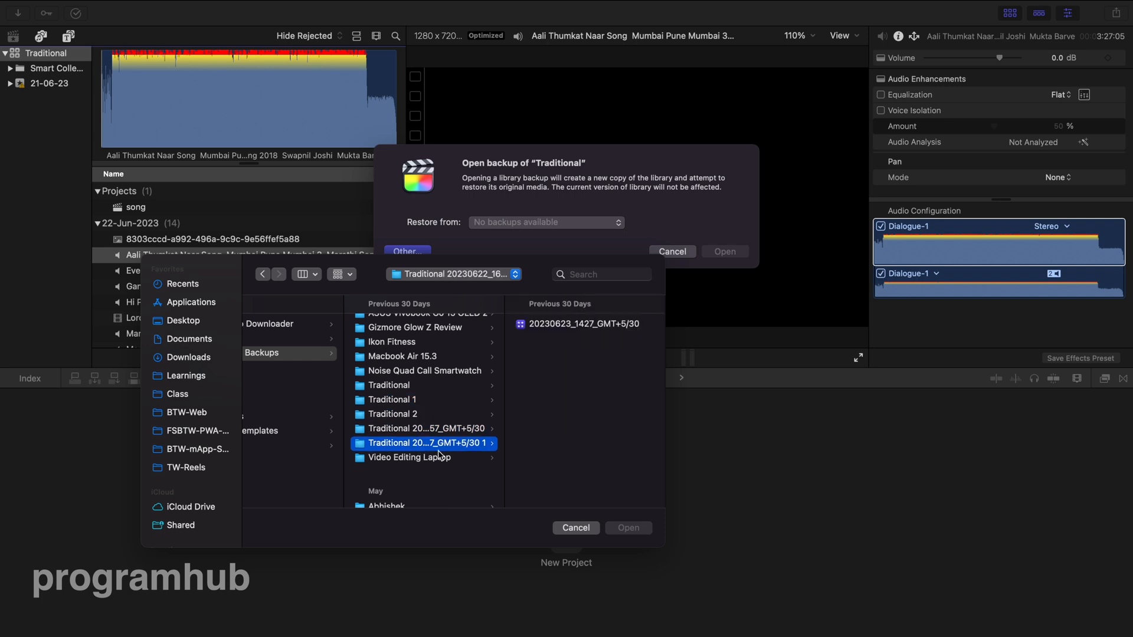
left_click(392, 414)
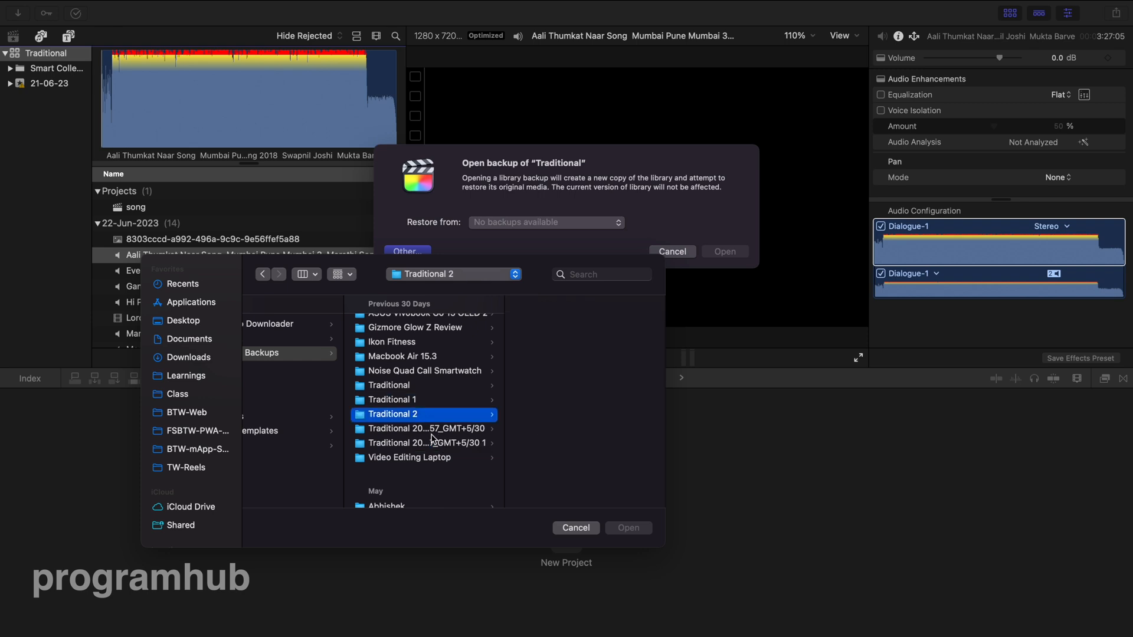
- Switch between the Traditional 2 and dated backup folders, ending on the Traditional 1 folder
left_click(426, 429)
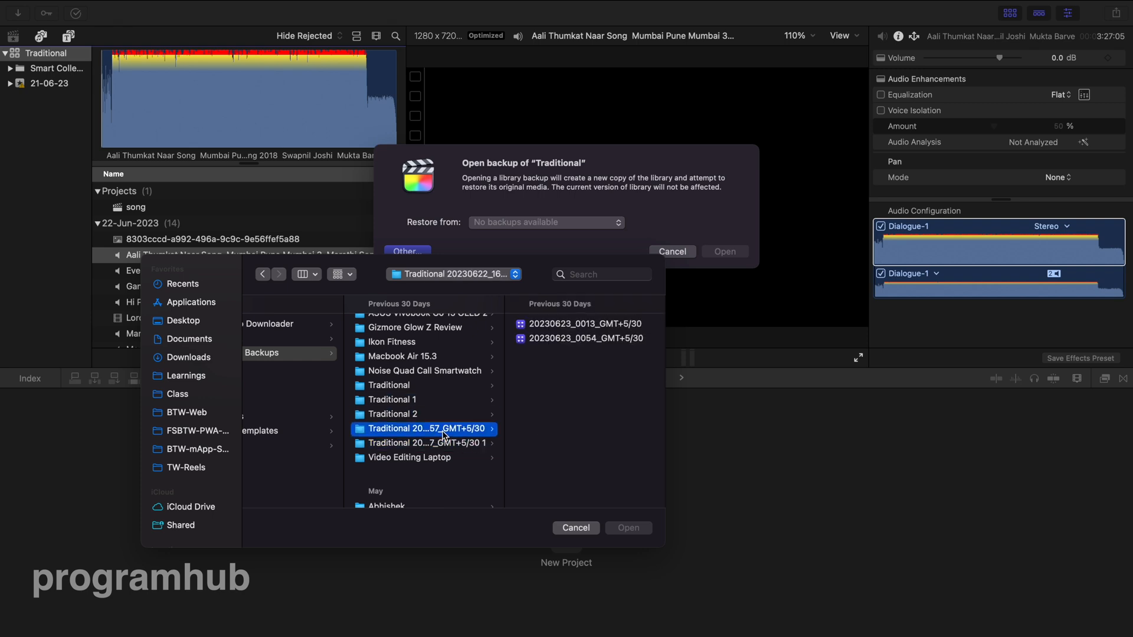
left_click(426, 429)
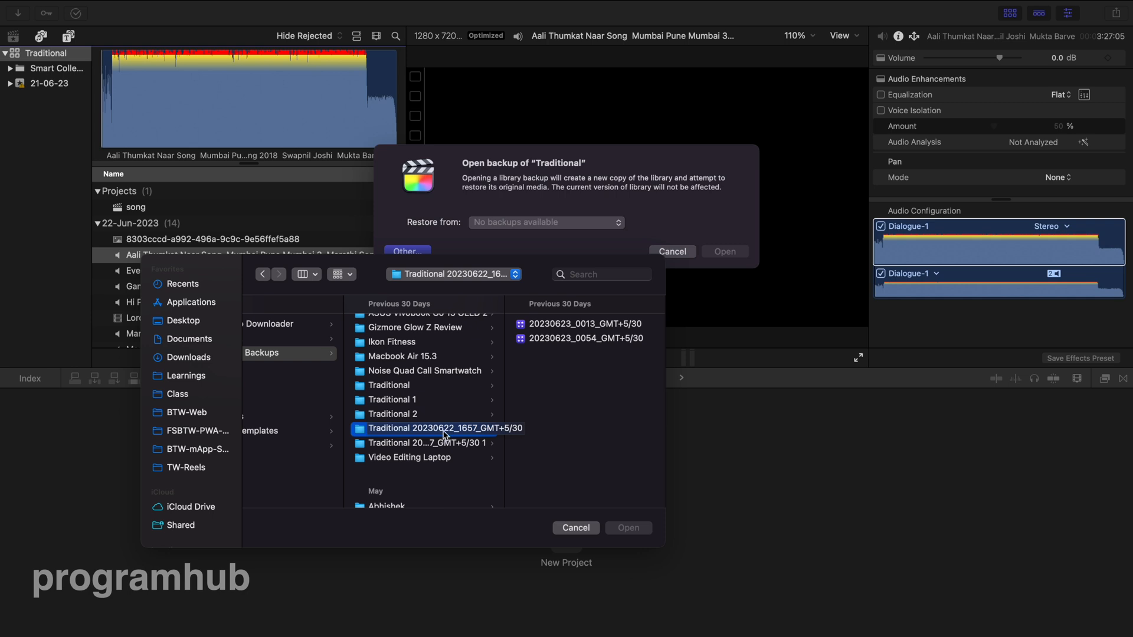
left_click(426, 428)
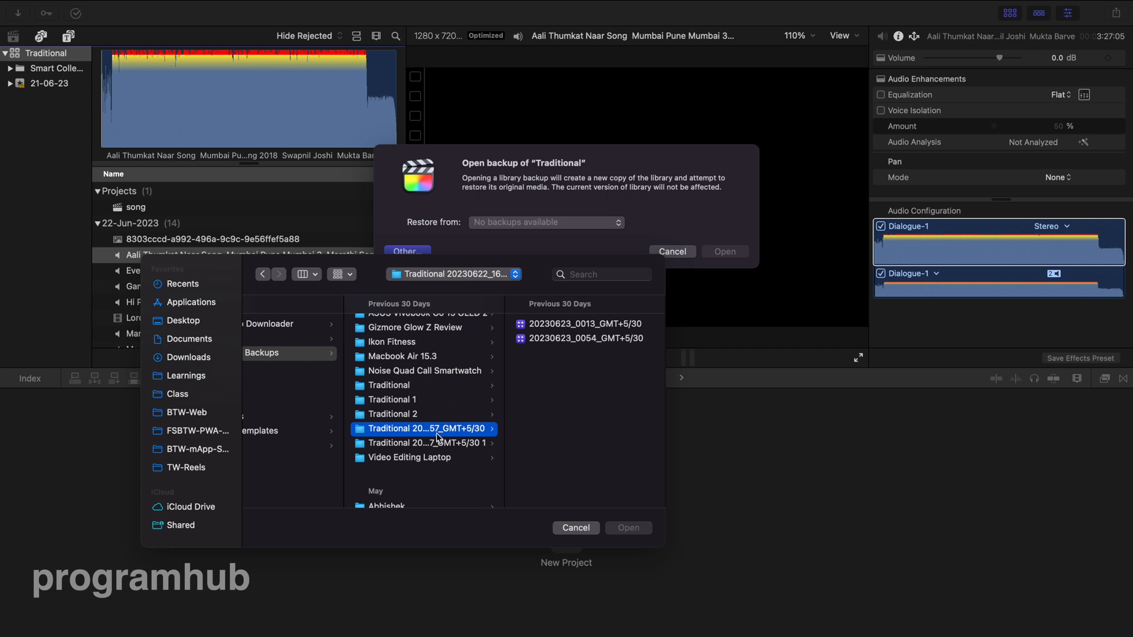
mouse_move(441, 444)
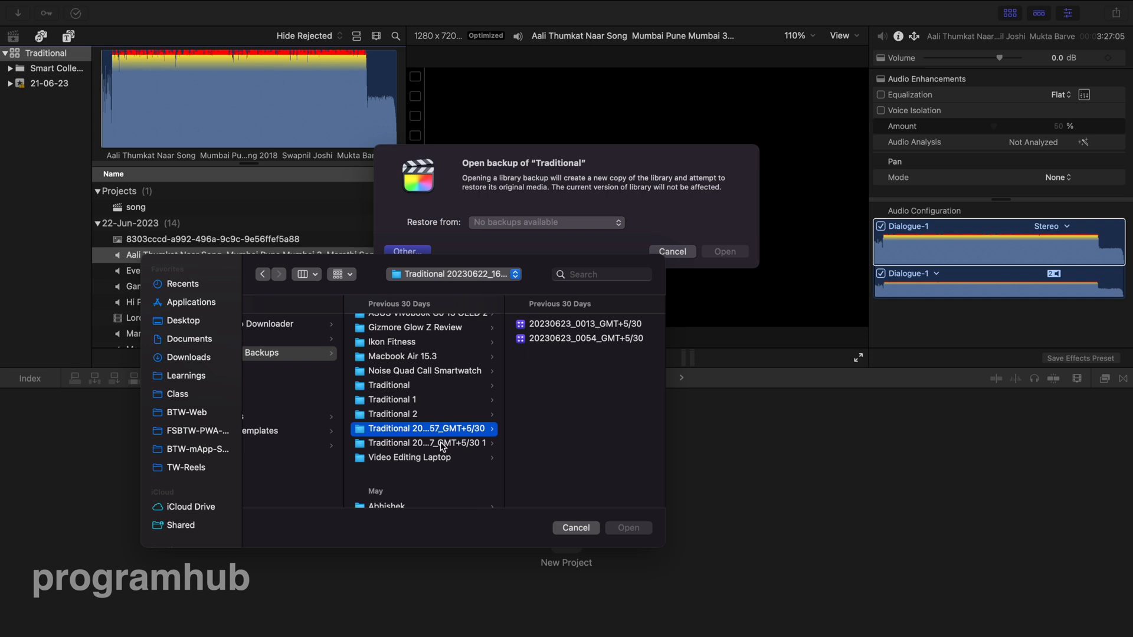
left_click(393, 414)
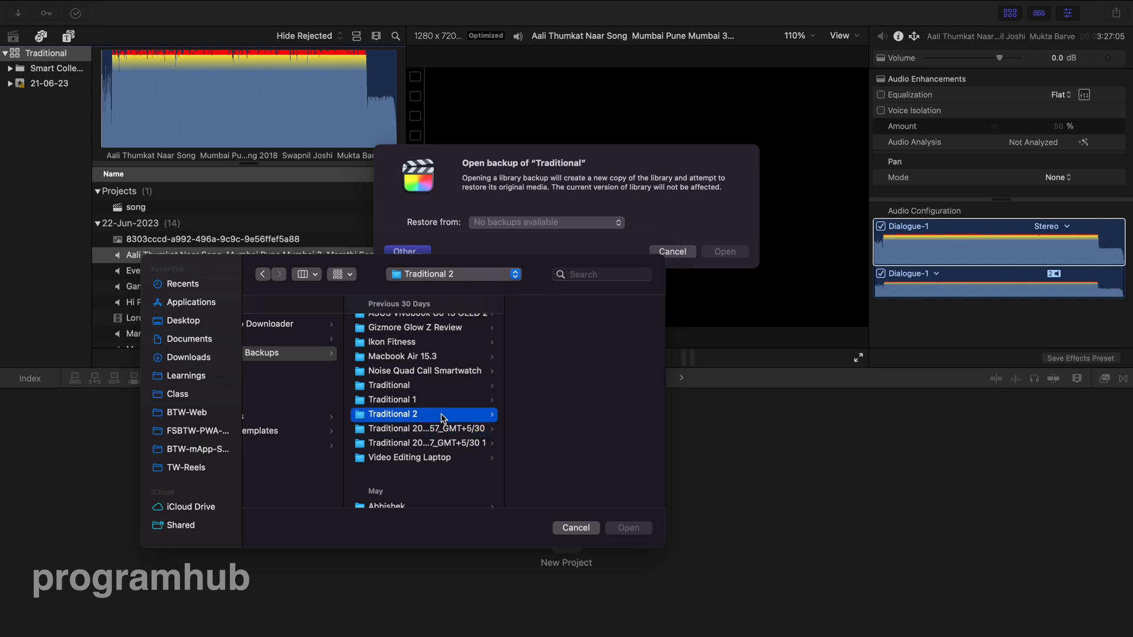
left_click(426, 428)
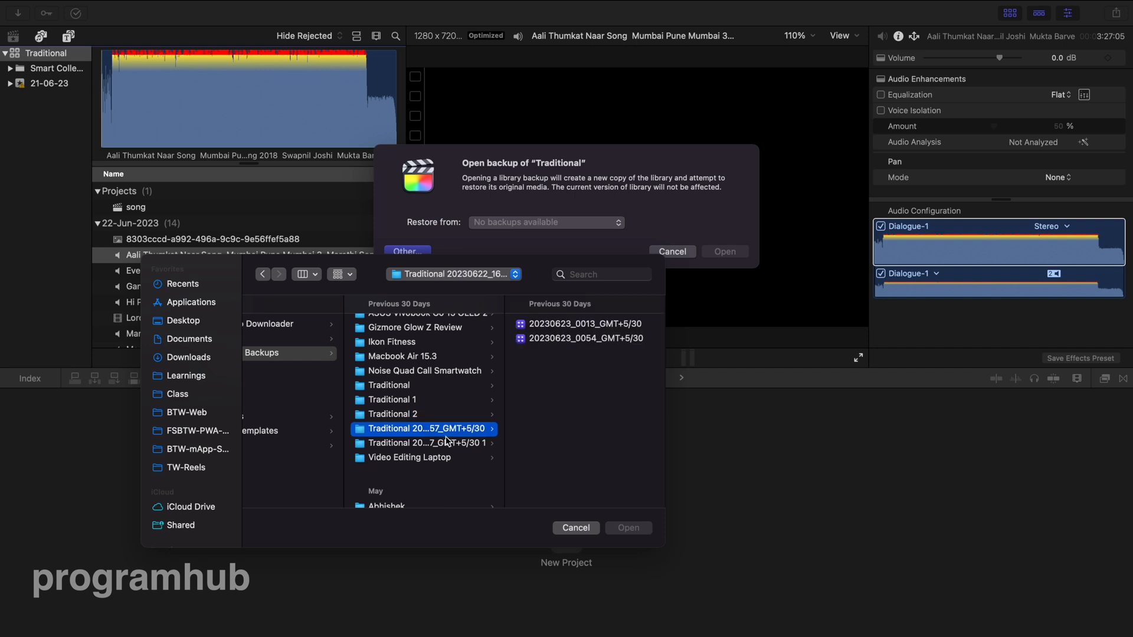
left_click(393, 414)
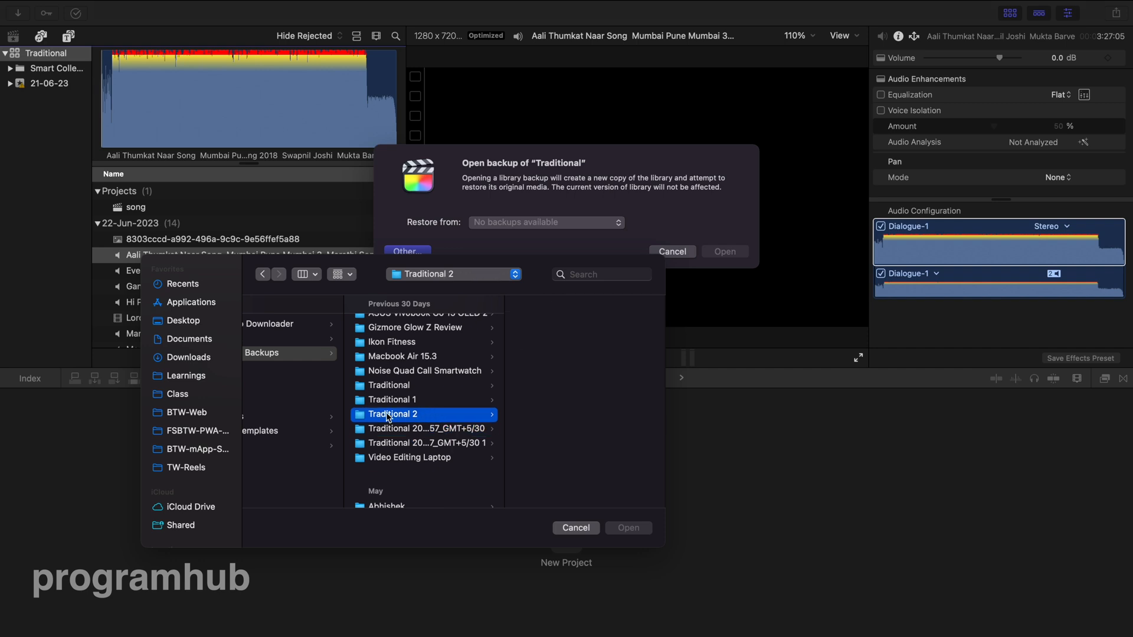
left_click(392, 400)
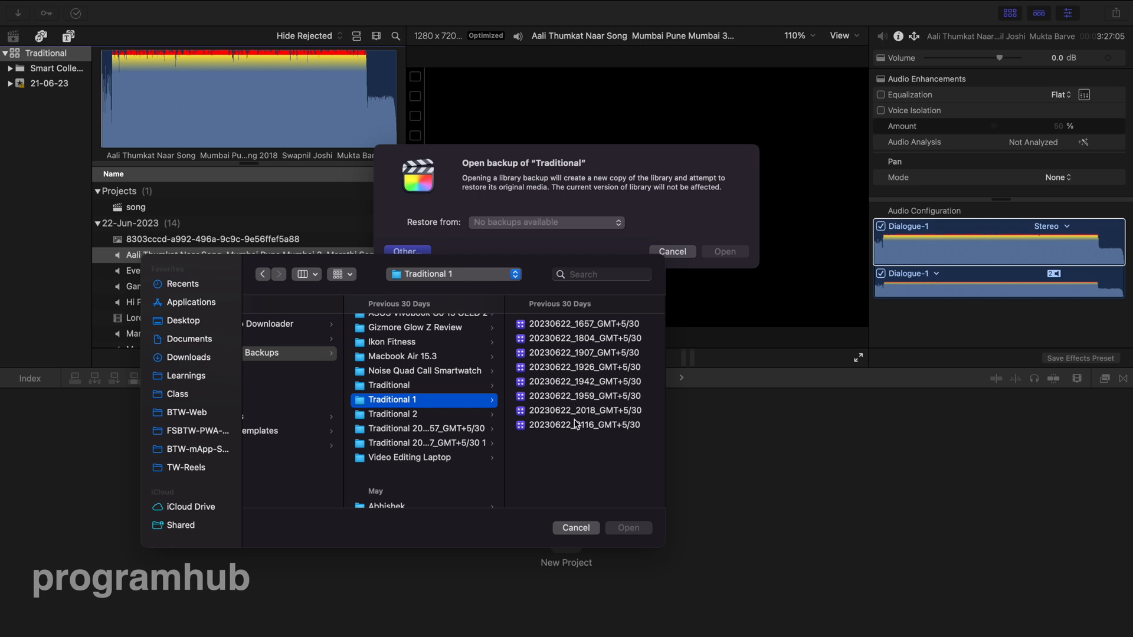
left_click(583, 324)
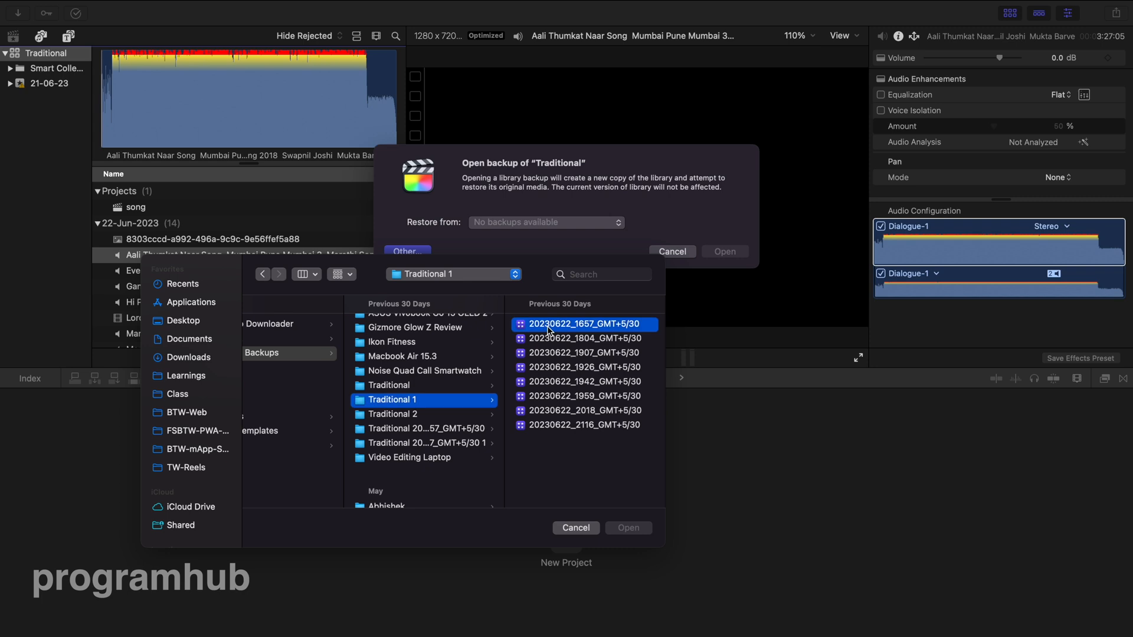
left_click(582, 324)
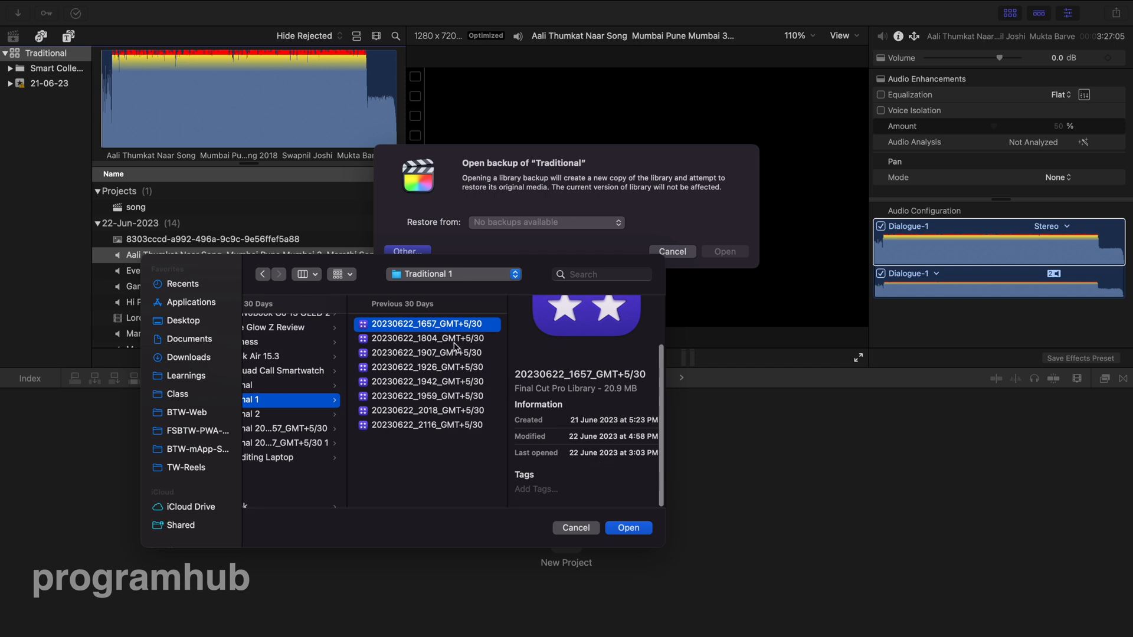
left_click(426, 338)
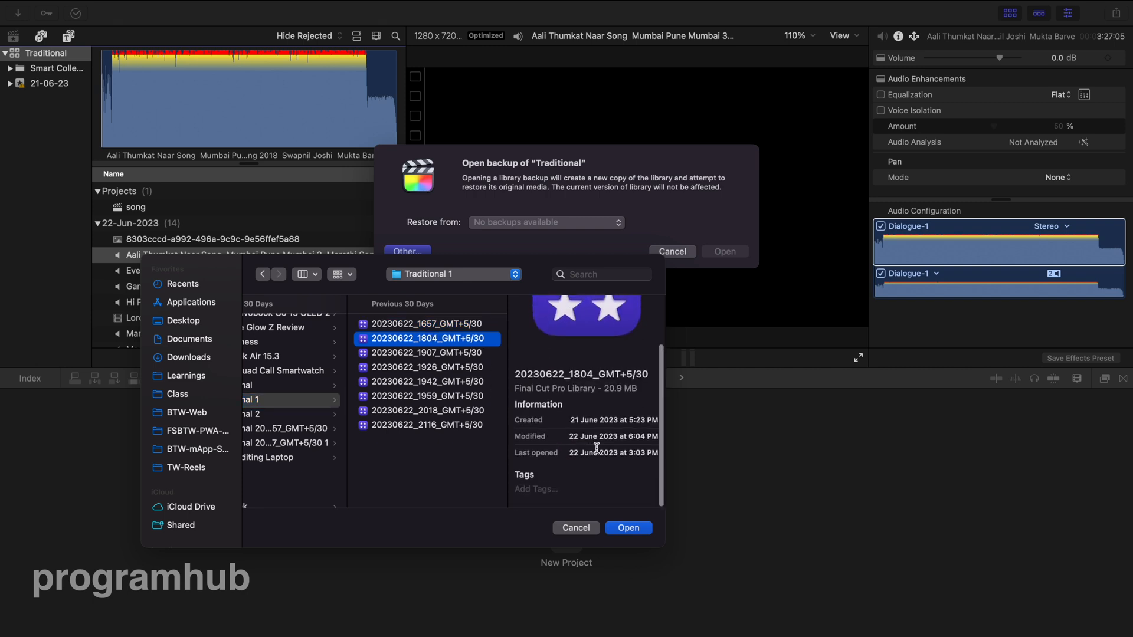
left_click(427, 353)
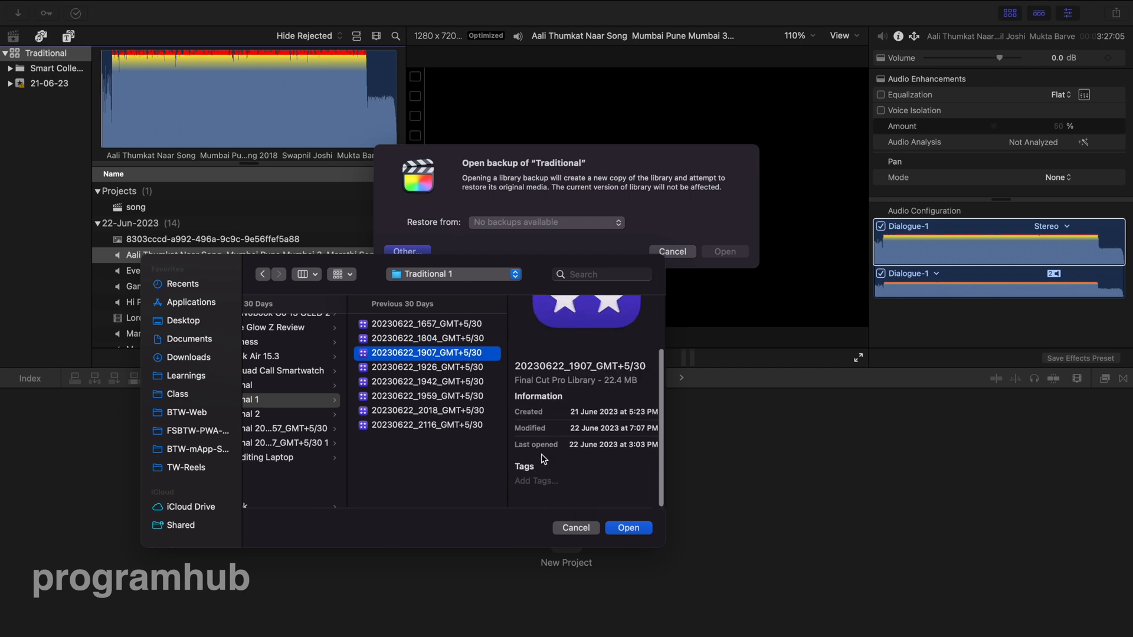
left_click(427, 324)
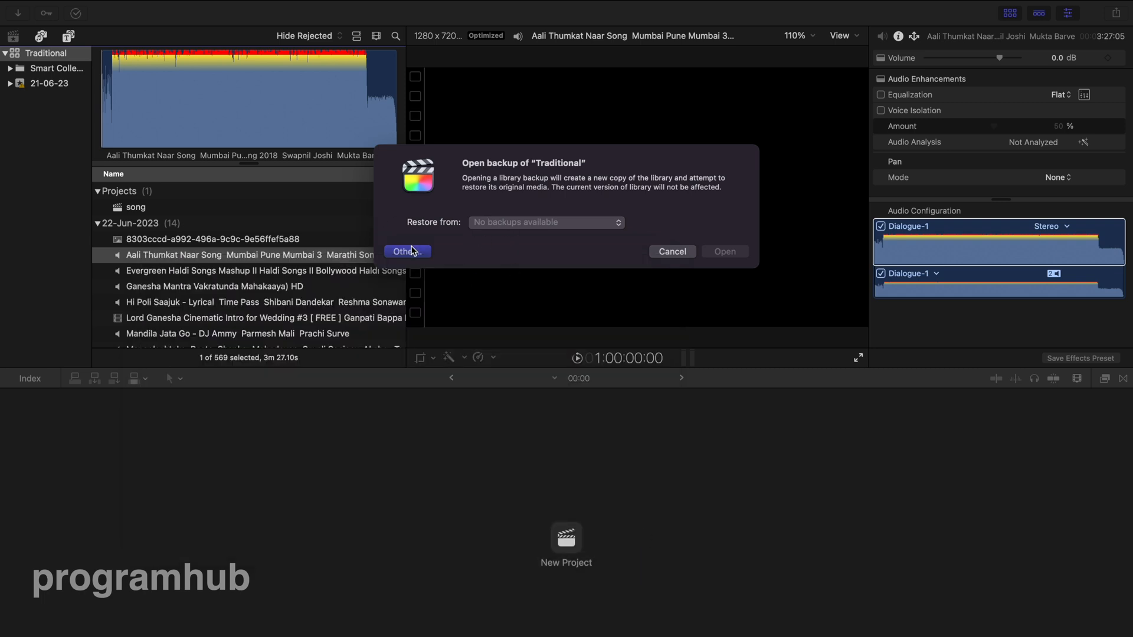
mouse_move(432, 243)
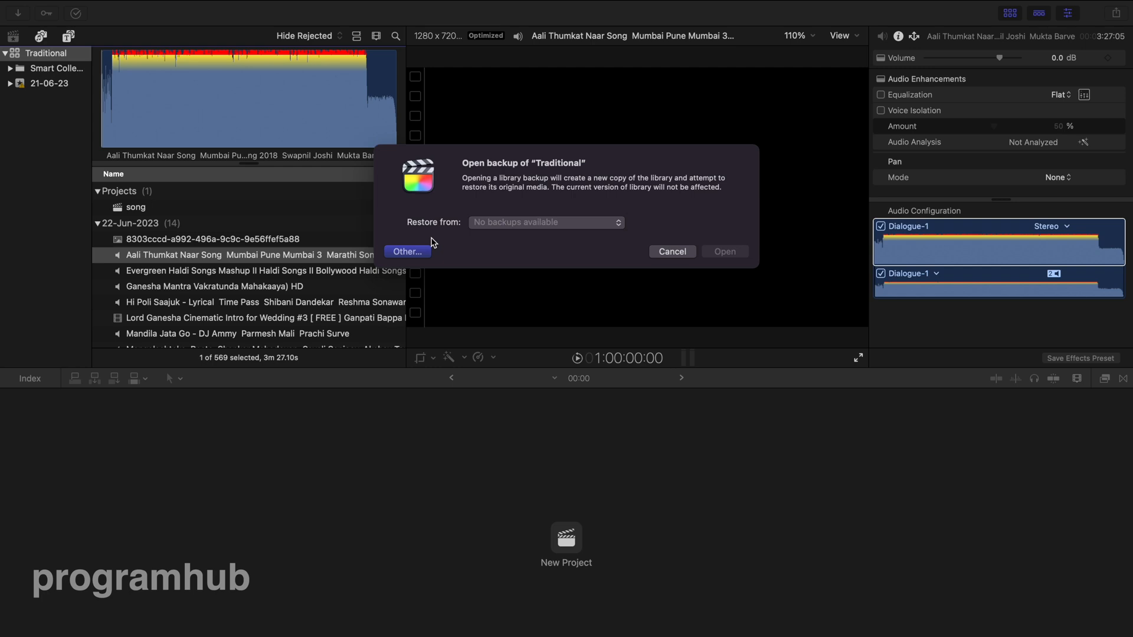
- Open the backup as library 'Traditional 20230622_1657' and select its Traditional project
left_click(670, 251)
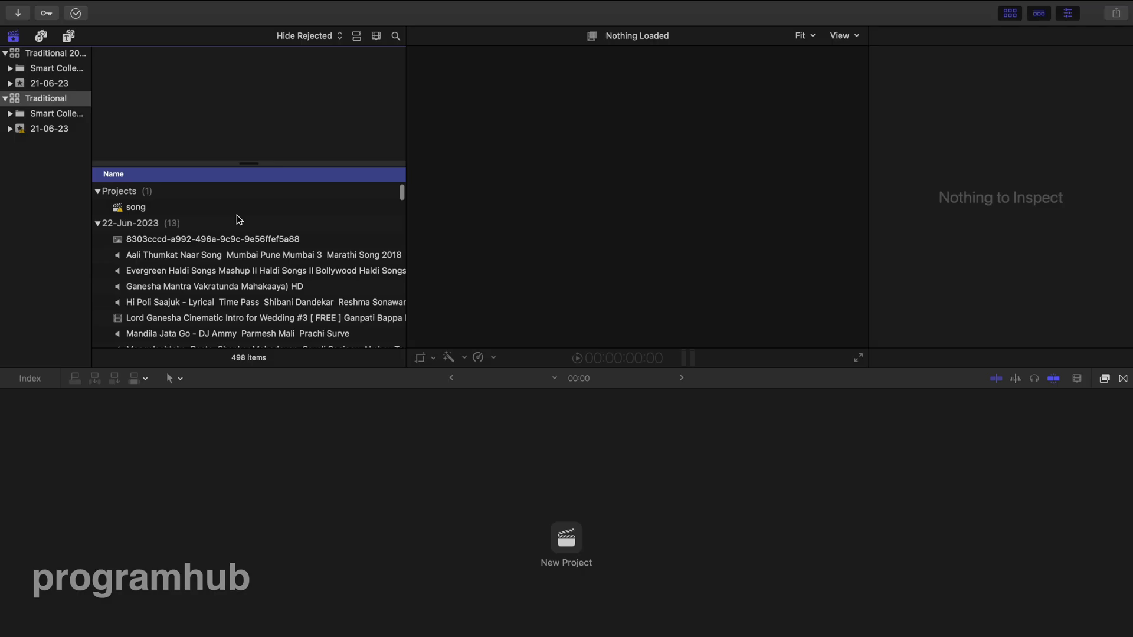
mouse_move(63, 83)
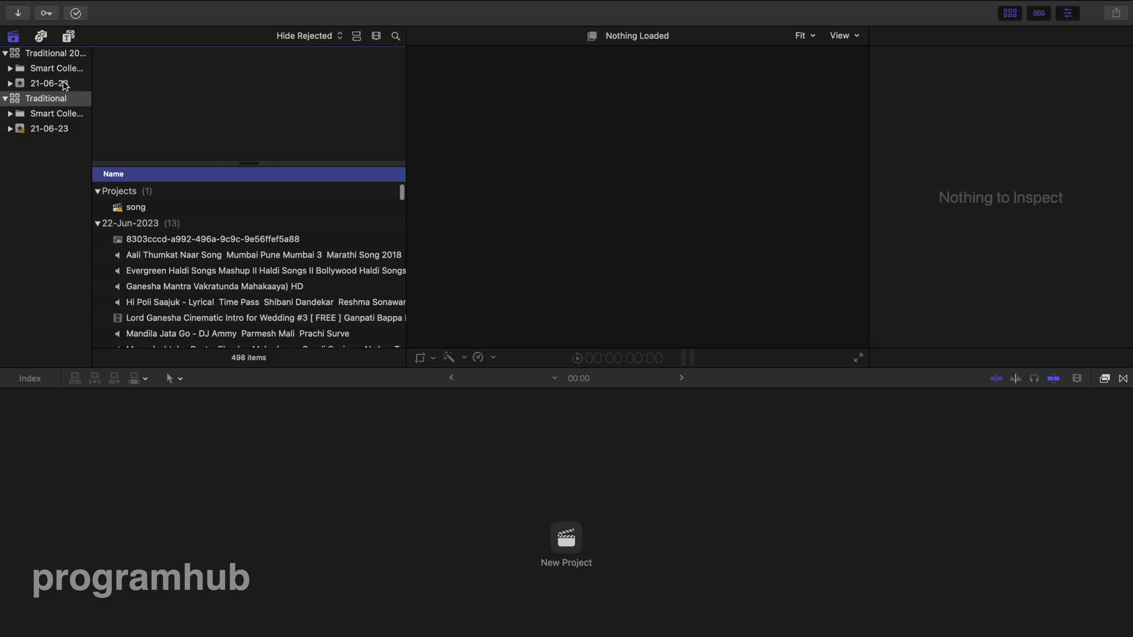
left_click(54, 53)
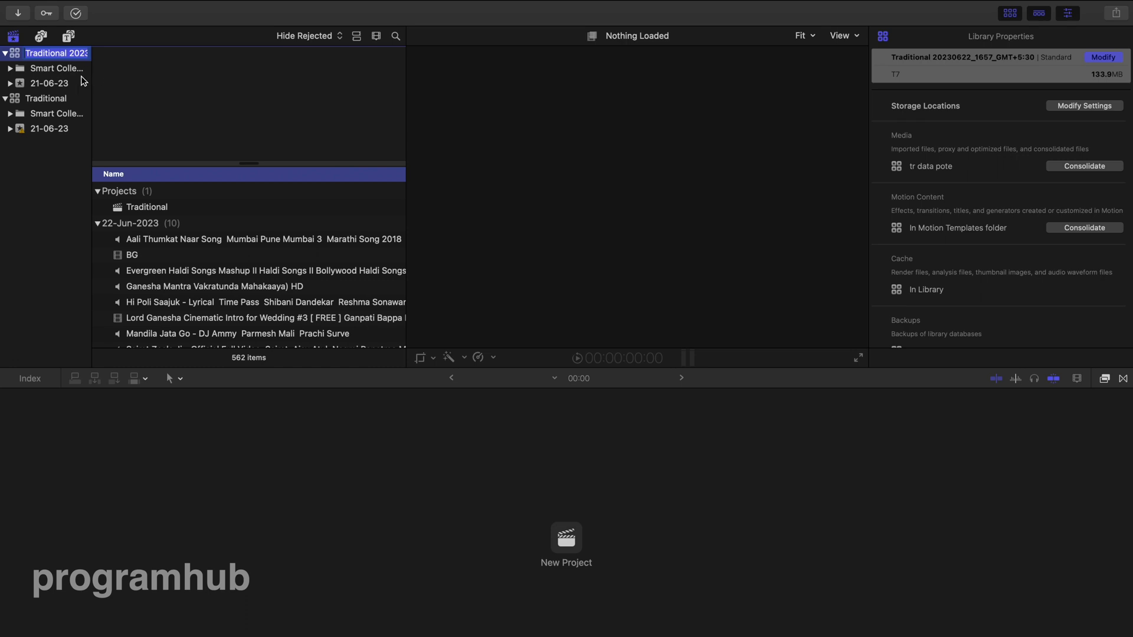
left_click(147, 206)
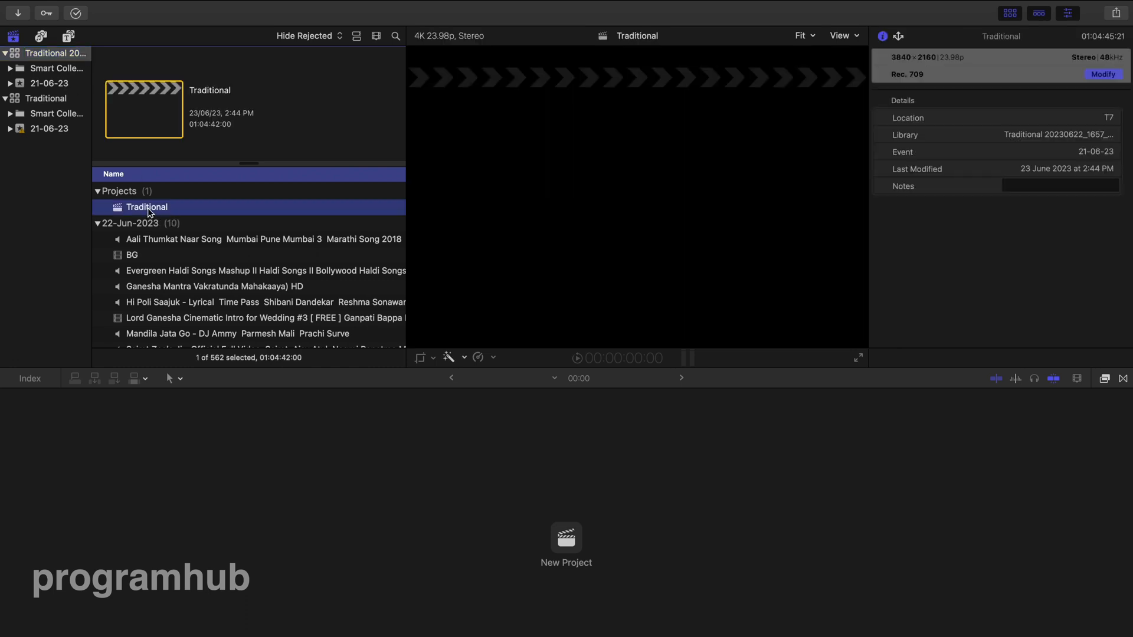
- Load the restored Traditional project in the timeline and compare the original and restored libraries
double_click(147, 207)
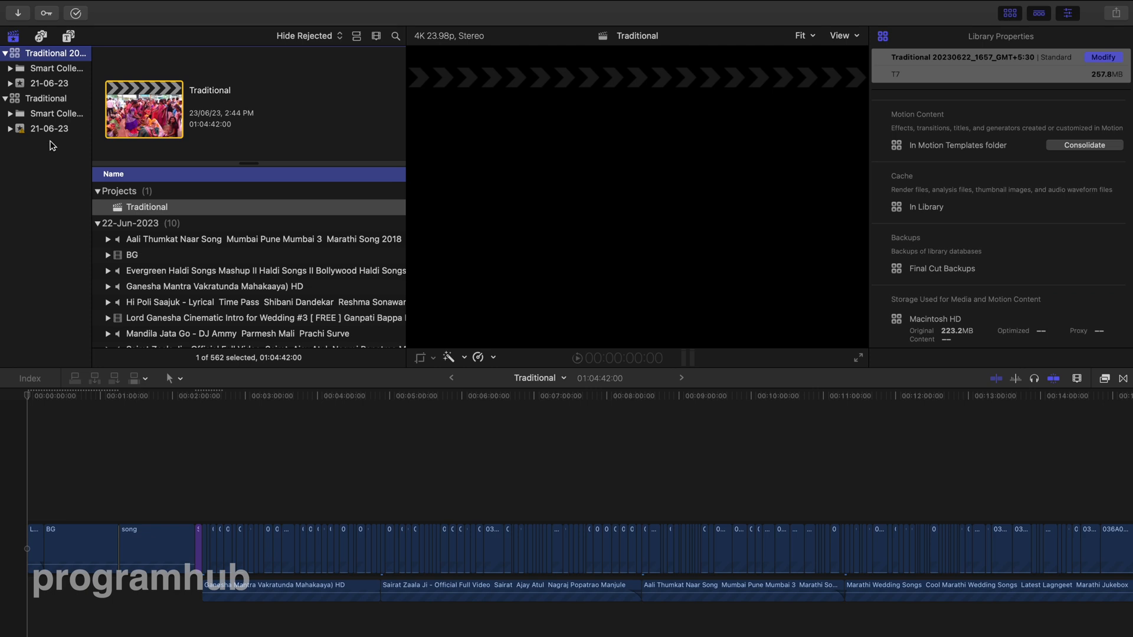
left_click(46, 98)
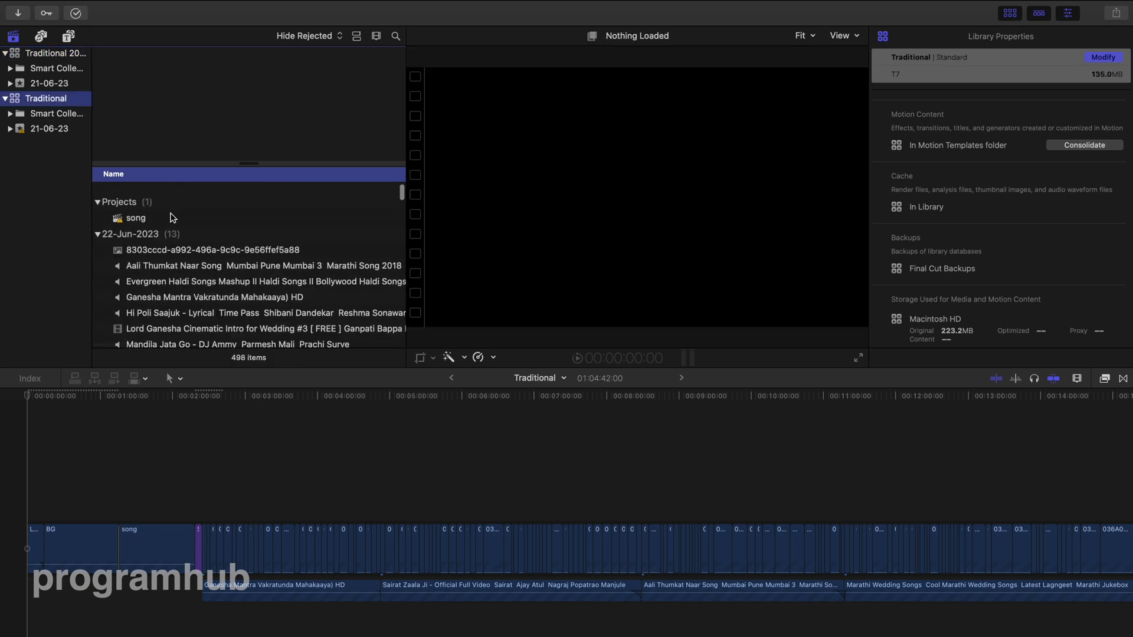
left_click(53, 52)
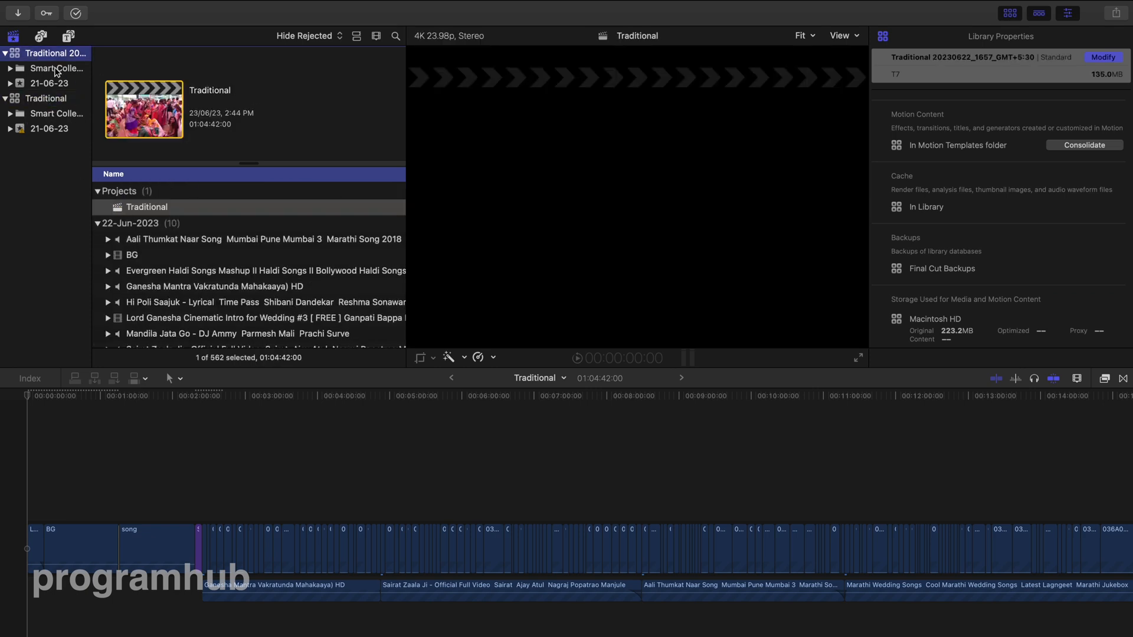